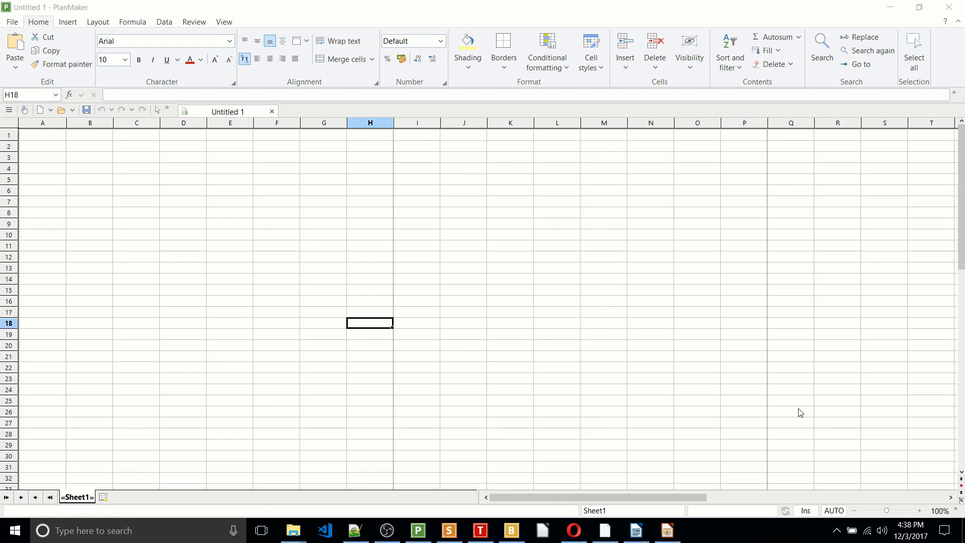
pyautogui.moveTo(531, 476)
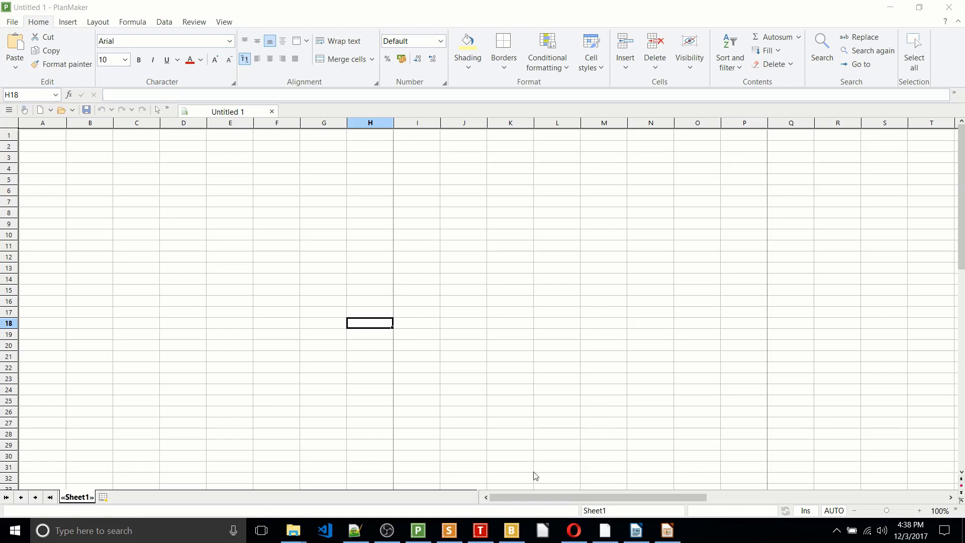
# Cycle through Presentations, TextMaker and BasicMaker, then review the $197.43 Amazon Office 2016 listing
pyautogui.click(449, 530)
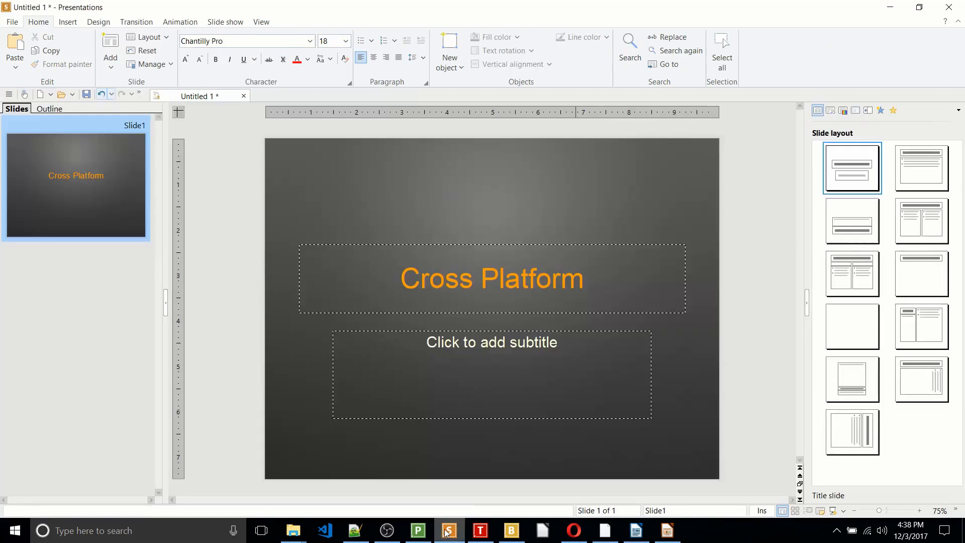
pyautogui.click(480, 530)
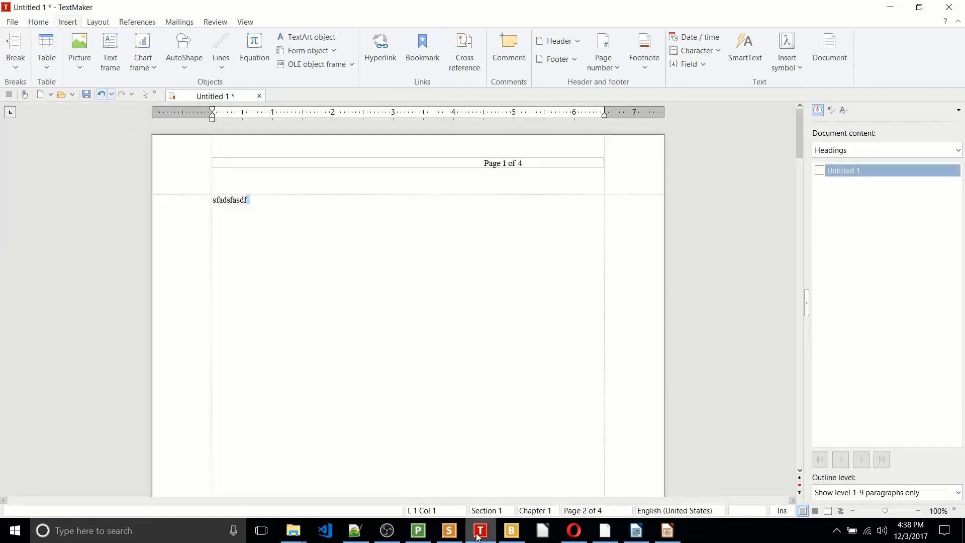
pyautogui.moveTo(511, 531)
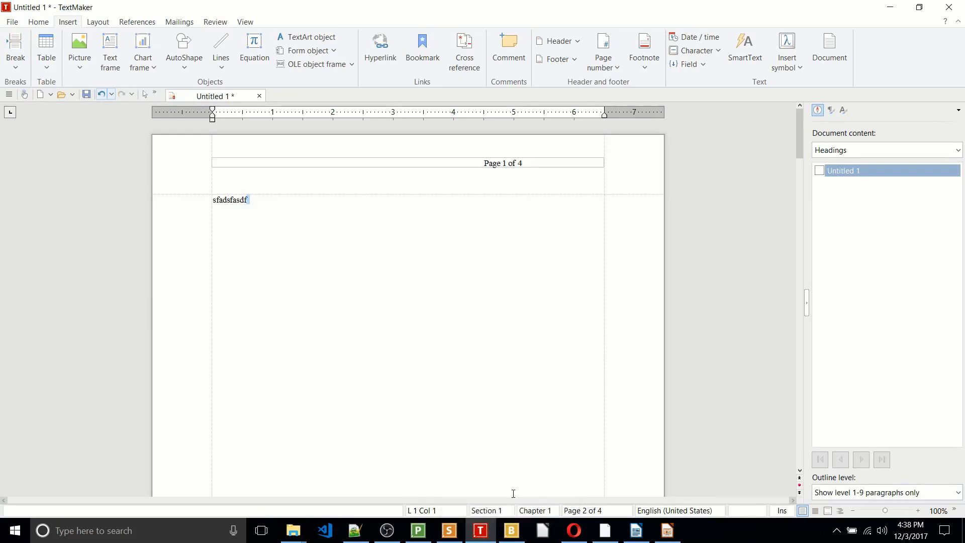
pyautogui.moveTo(512, 530)
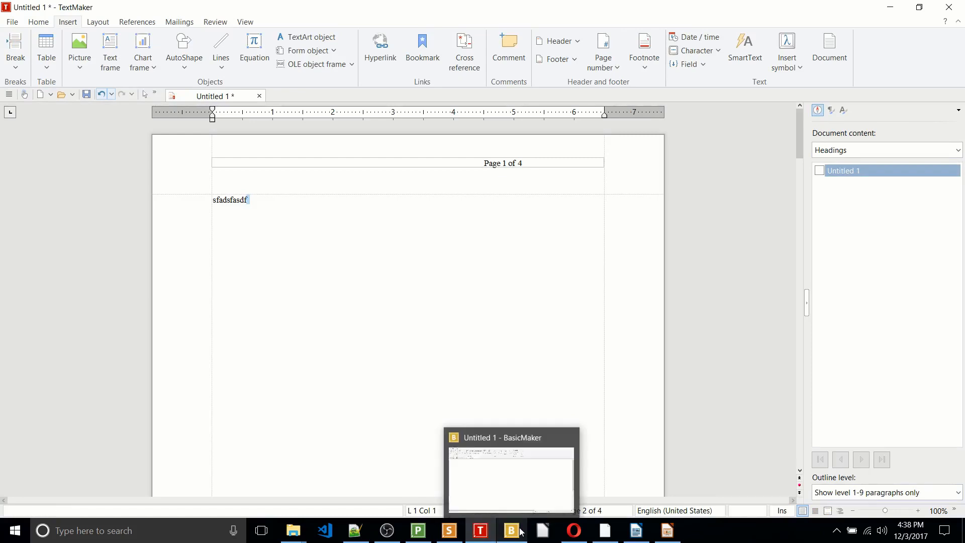
pyautogui.click(418, 531)
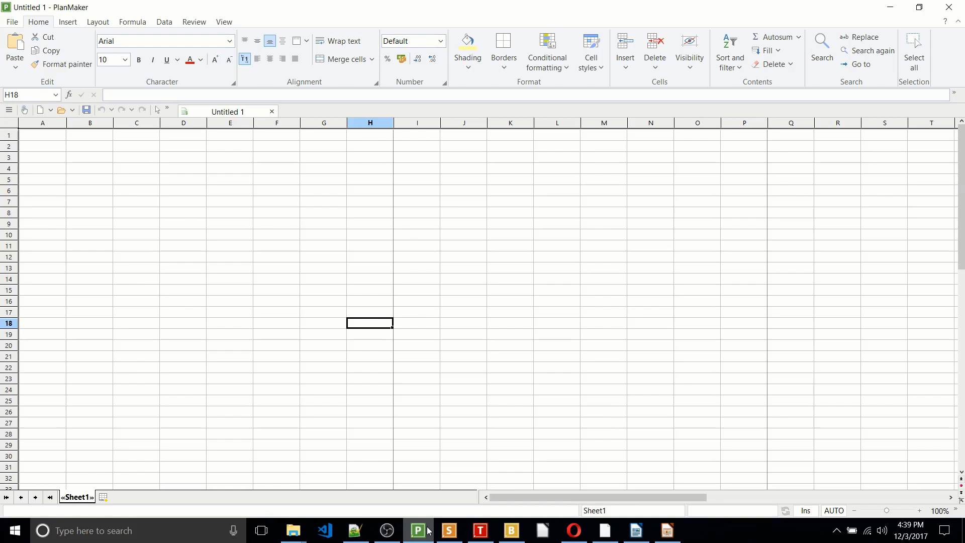
pyautogui.click(573, 530)
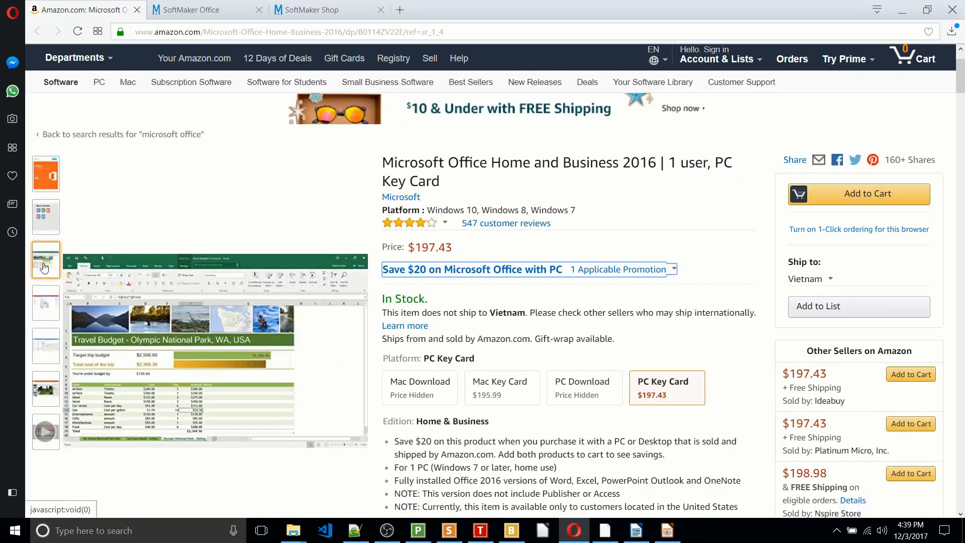
pyautogui.moveTo(286, 312)
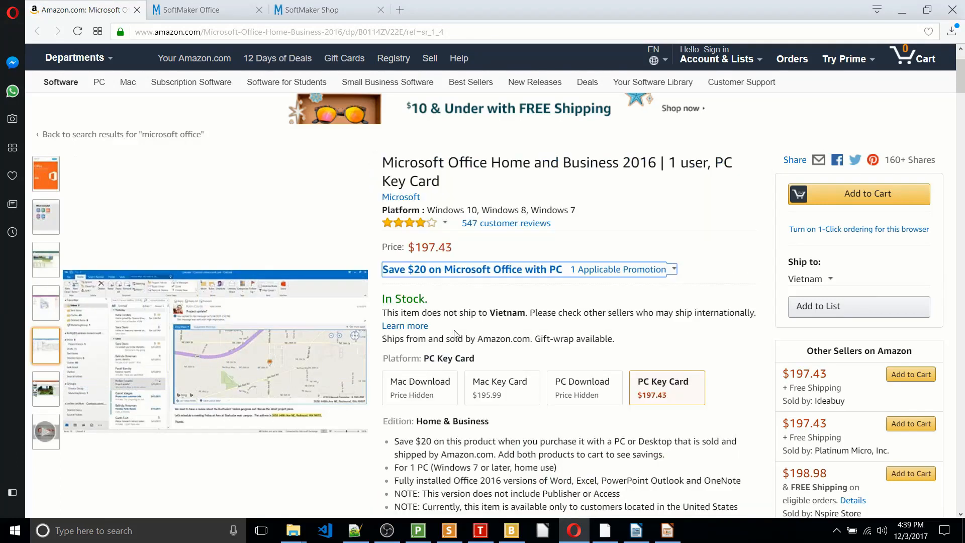
pyautogui.moveTo(450, 279)
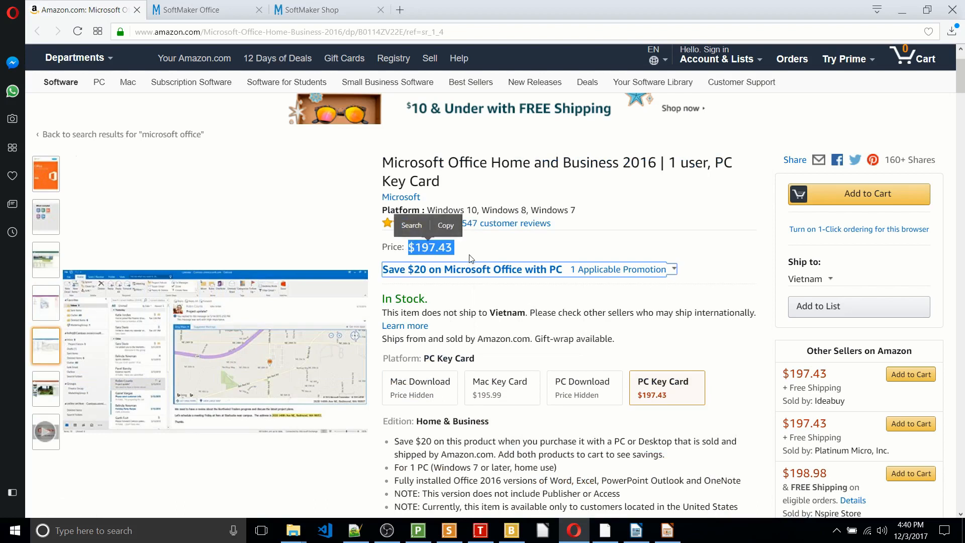
pyautogui.click(497, 255)
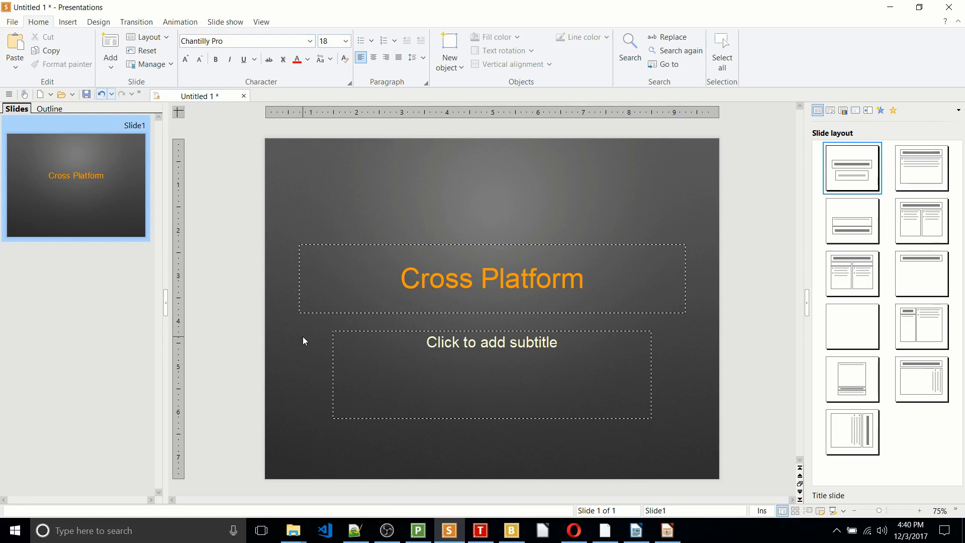
# Return to the TextMaker 'Page 1 of 4' document and show its review and translation tools
pyautogui.click(480, 530)
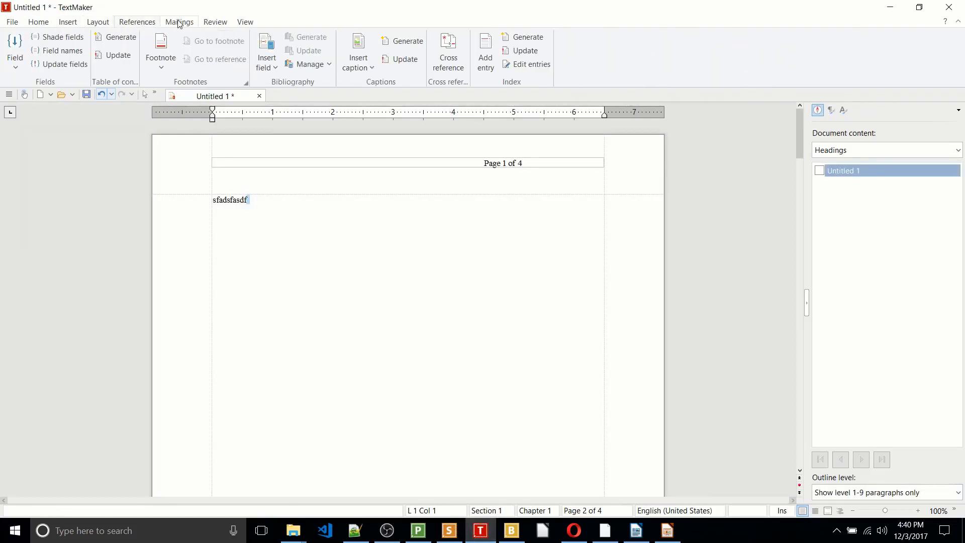
pyautogui.click(215, 21)
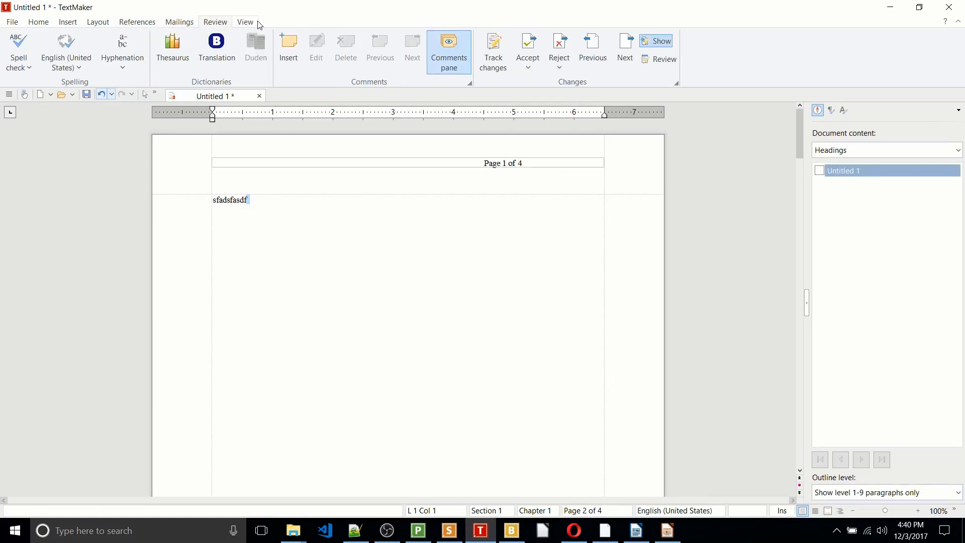
pyautogui.moveTo(220, 59)
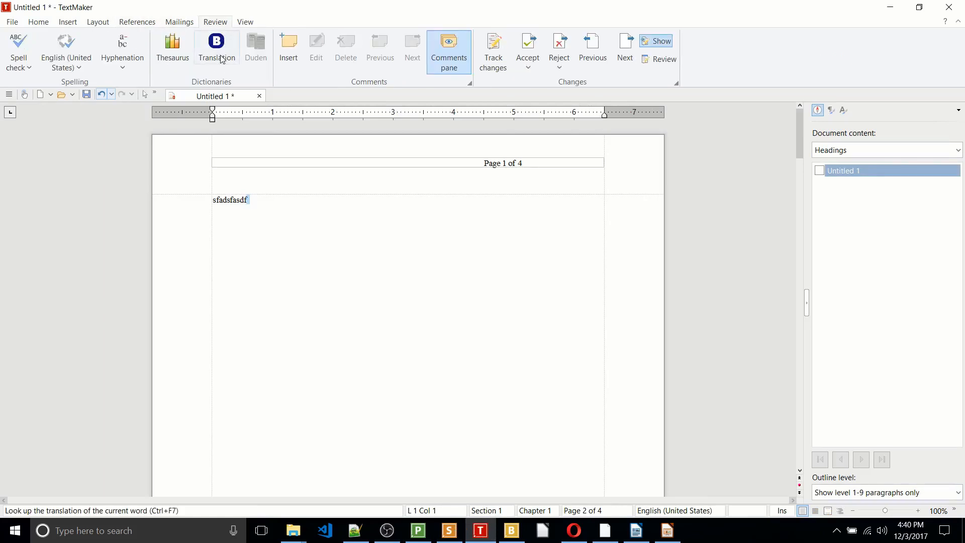
pyautogui.moveTo(219, 59)
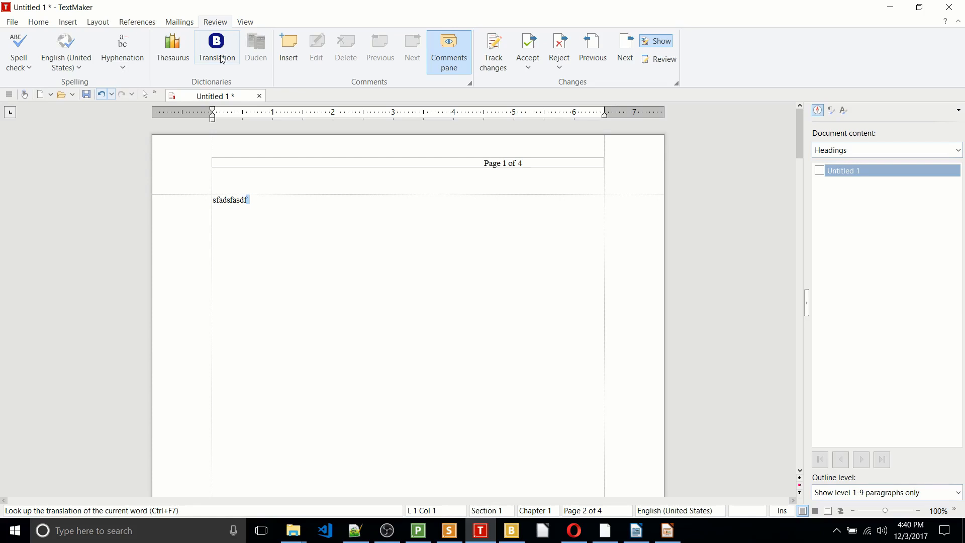
pyautogui.moveTo(493, 417)
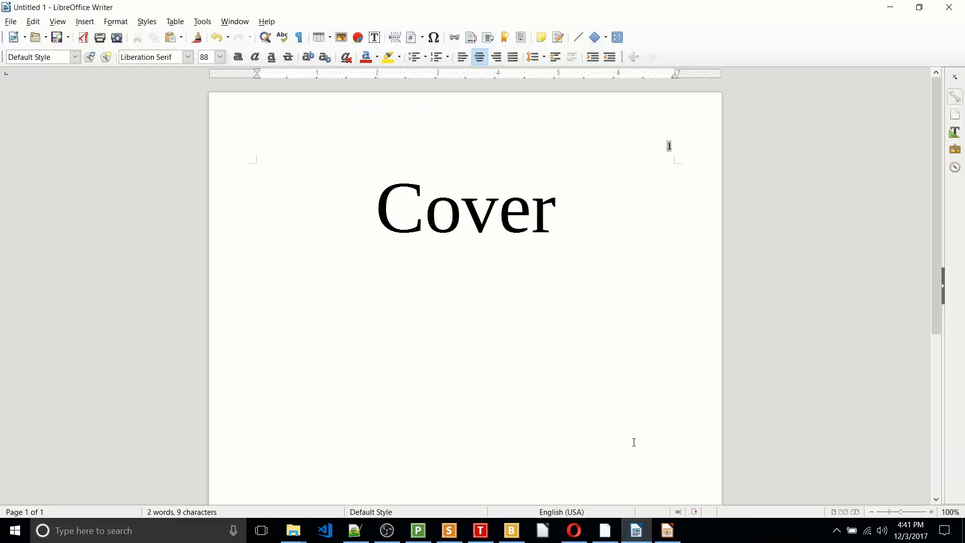
pyautogui.click(555, 212)
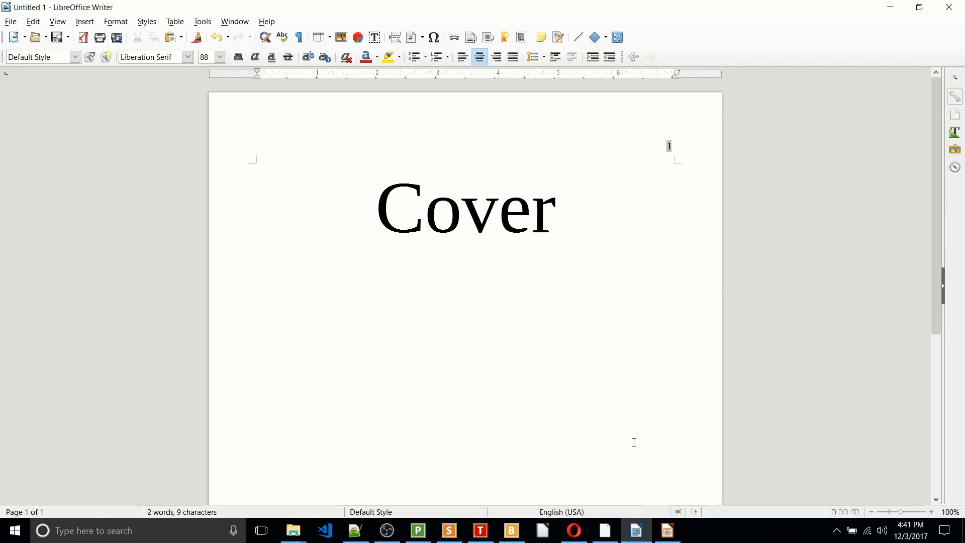
pyautogui.click(555, 210)
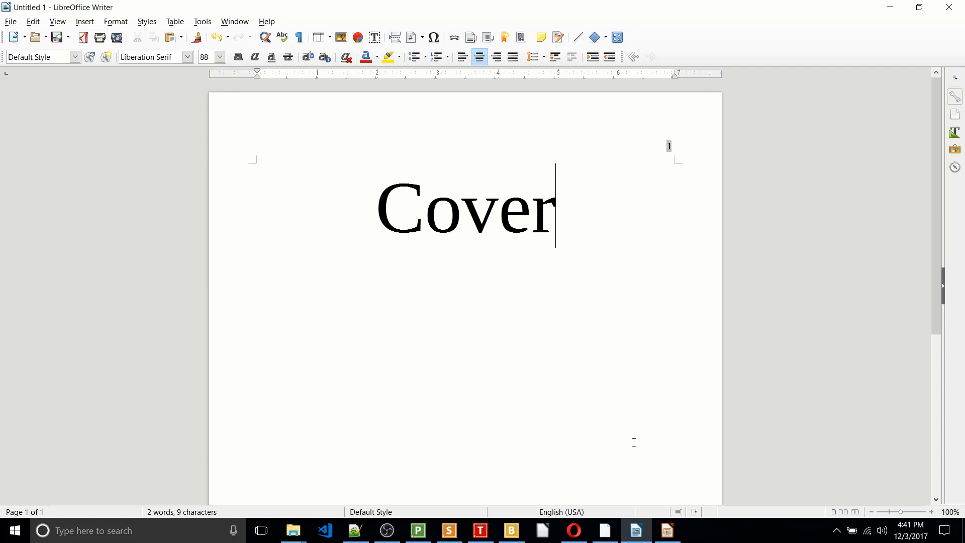
pyautogui.moveTo(153, 68)
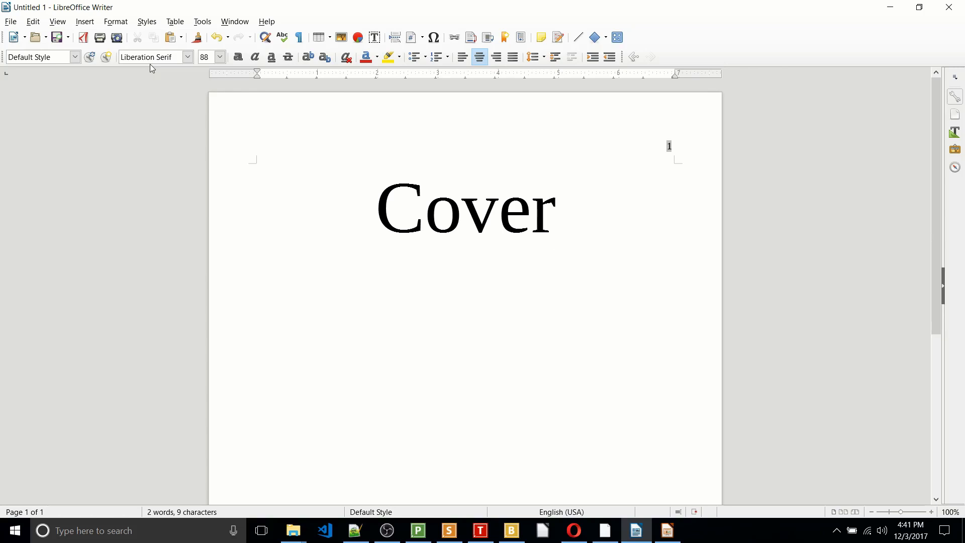
pyautogui.click(12, 21)
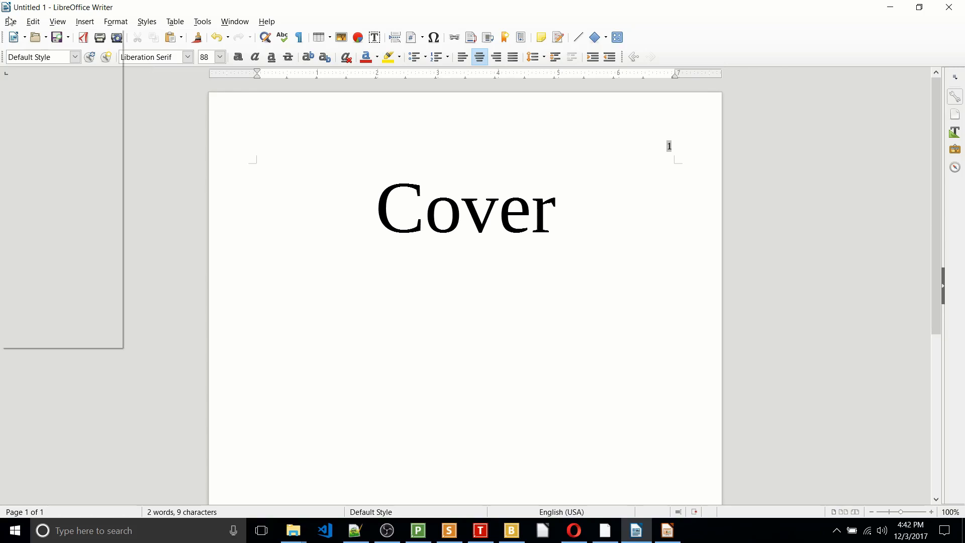
# Show Writer's File > New submenu listing spreadsheet, presentation and other document types
pyautogui.click(14, 22)
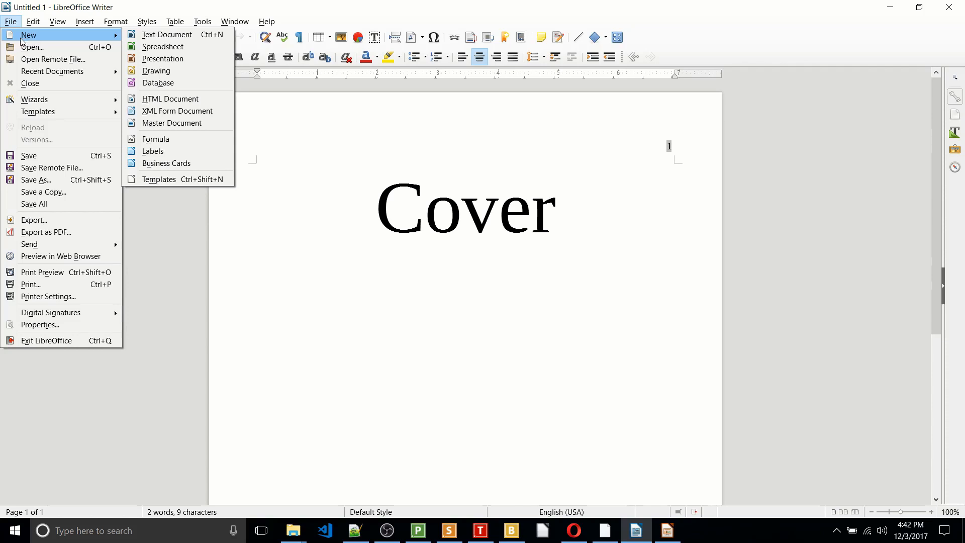
pyautogui.moveTo(105, 39)
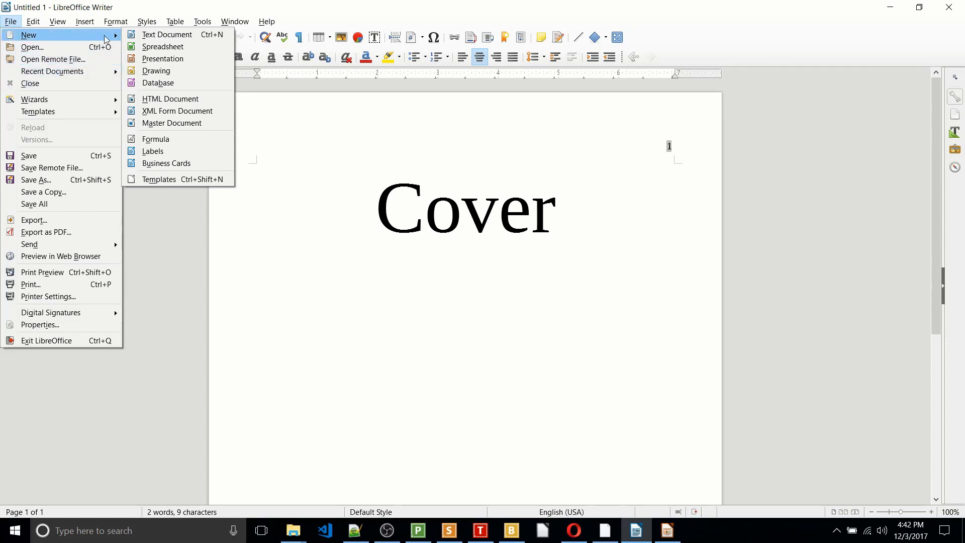
pyautogui.moveTo(115, 41)
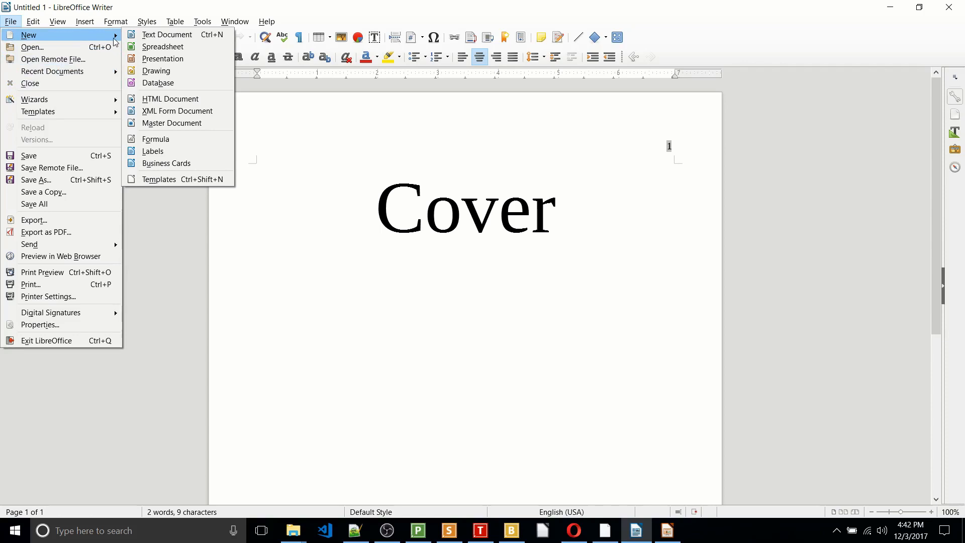
pyautogui.moveTo(166, 34)
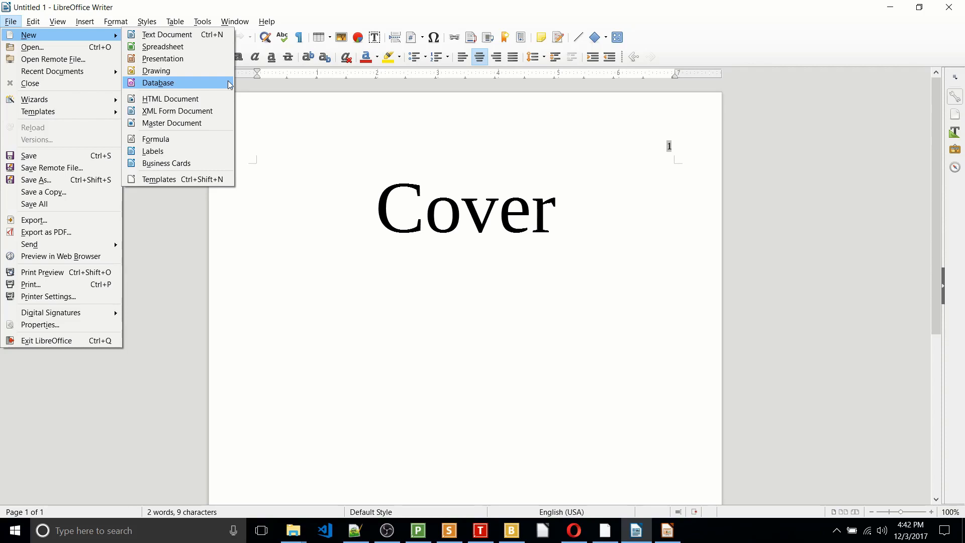
# Create a new untitled LibreOffice Impress presentation via File > New > Presentation
pyautogui.click(162, 58)
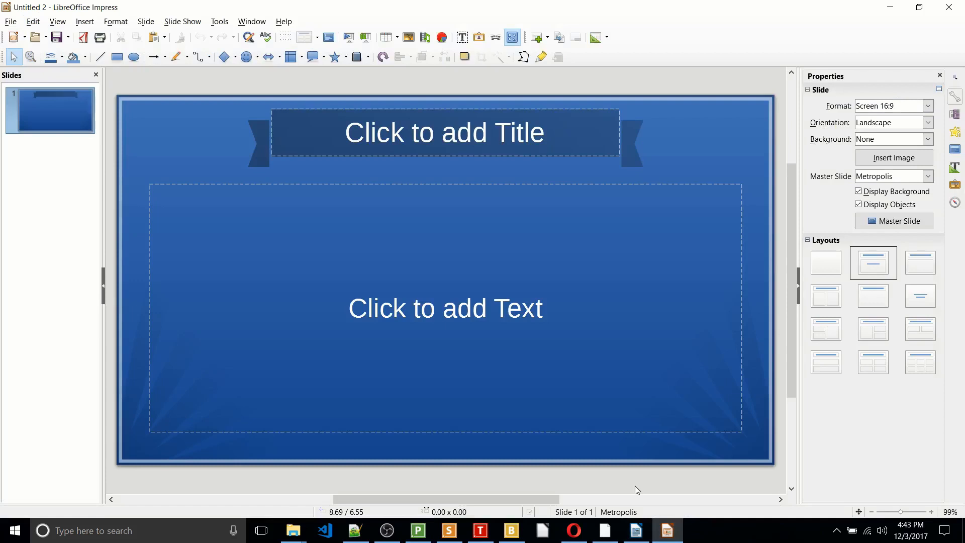
pyautogui.moveTo(633, 502)
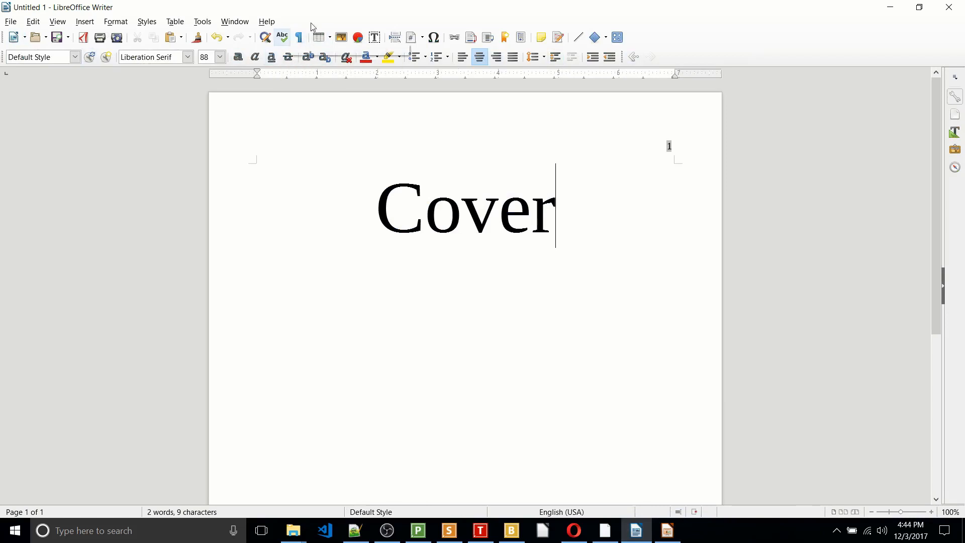
pyautogui.moveTo(557, 57)
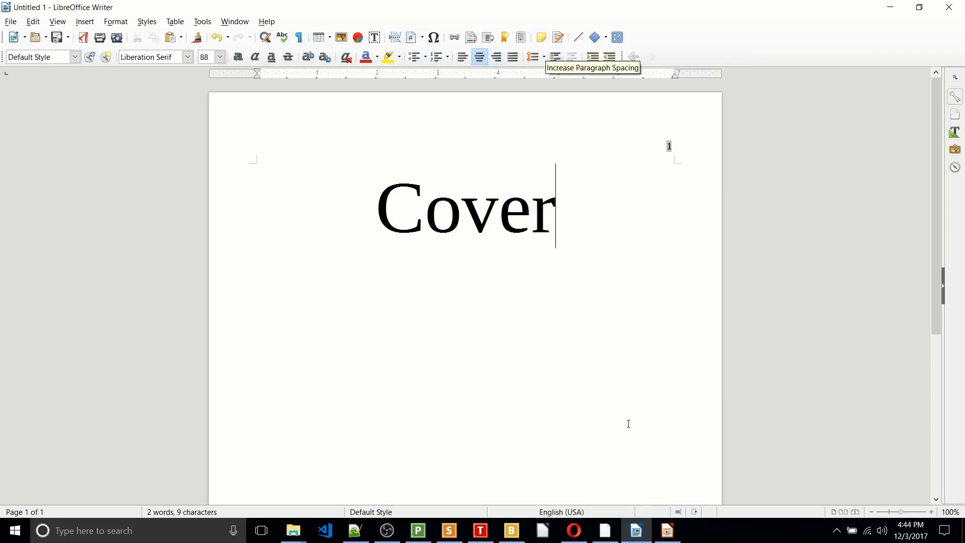
# Browse the listing's Excel travel budget, OneNote road trip and Outlook inbox screenshots
pyautogui.click(572, 529)
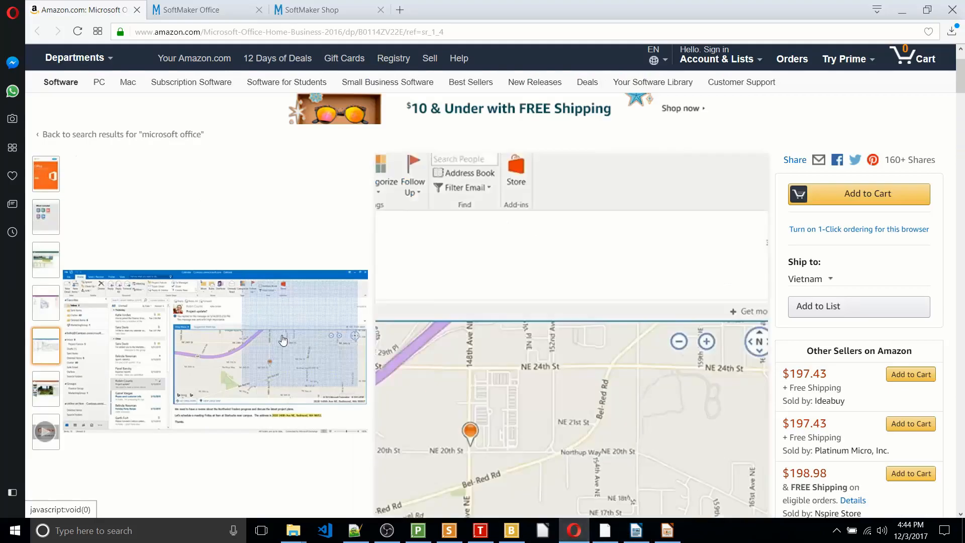
pyautogui.click(46, 260)
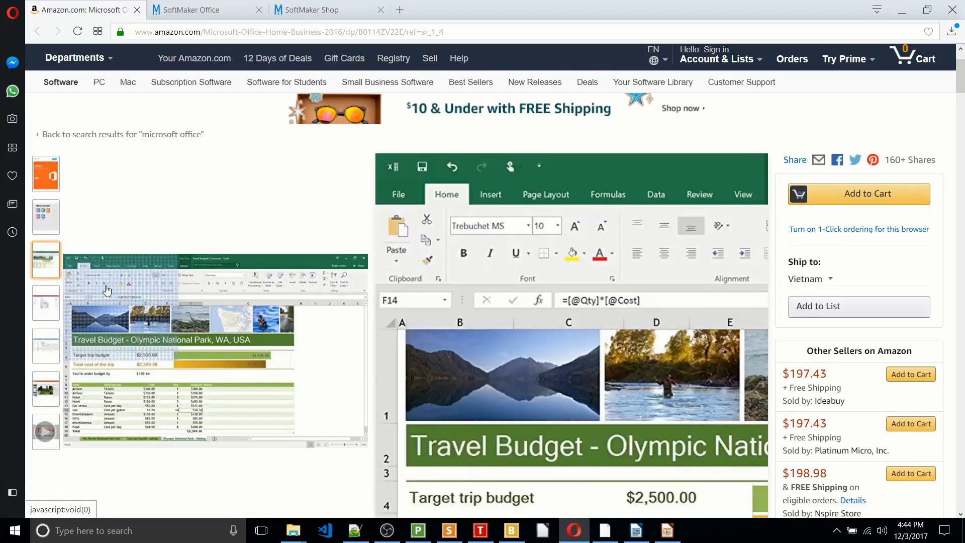
pyautogui.moveTo(117, 306)
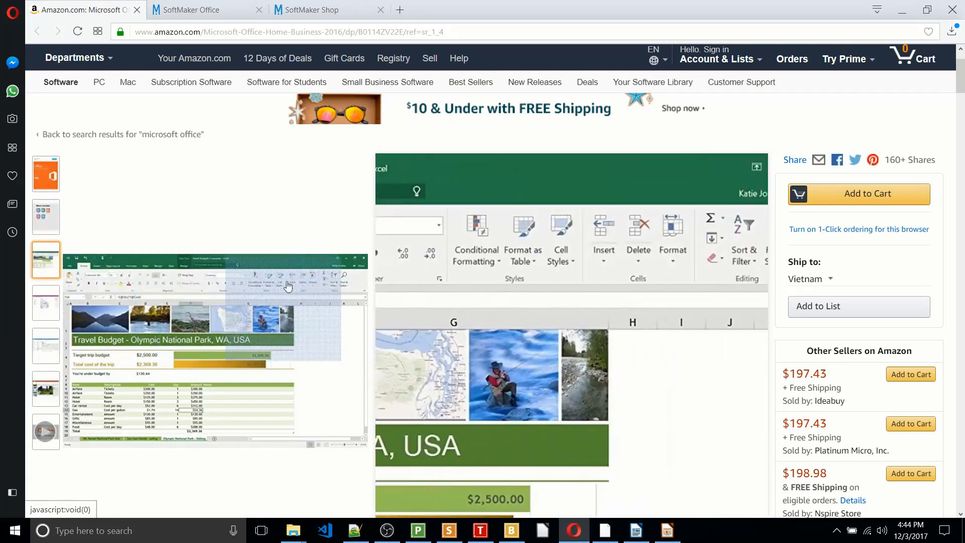
pyautogui.click(45, 304)
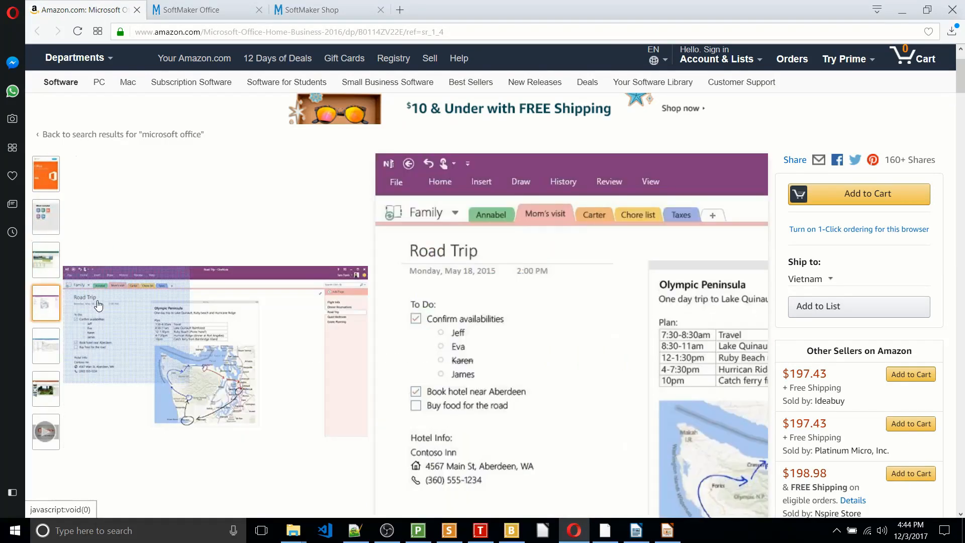
pyautogui.click(46, 346)
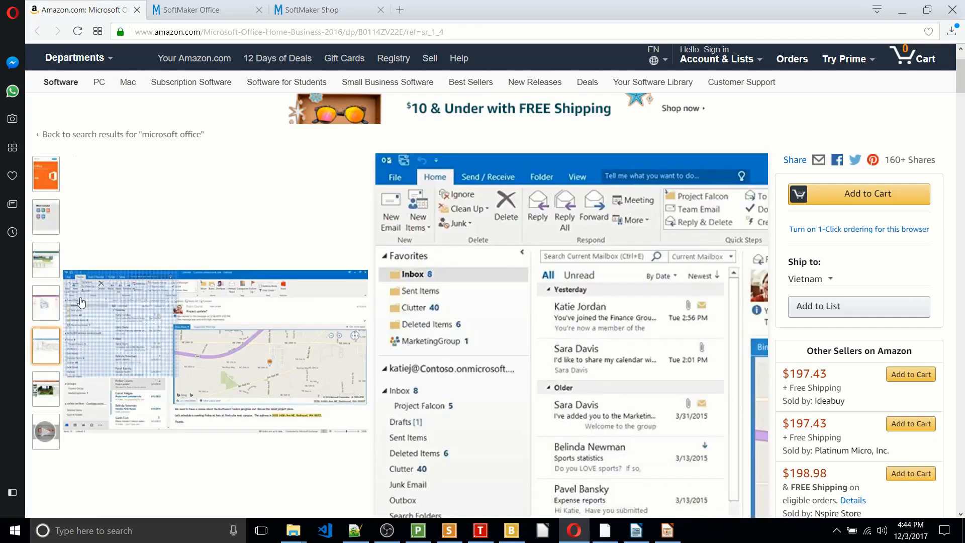
# Bring up the PlanMaker spreadsheet, then return to the 'Cross Platform' Presentations slide
pyautogui.click(418, 530)
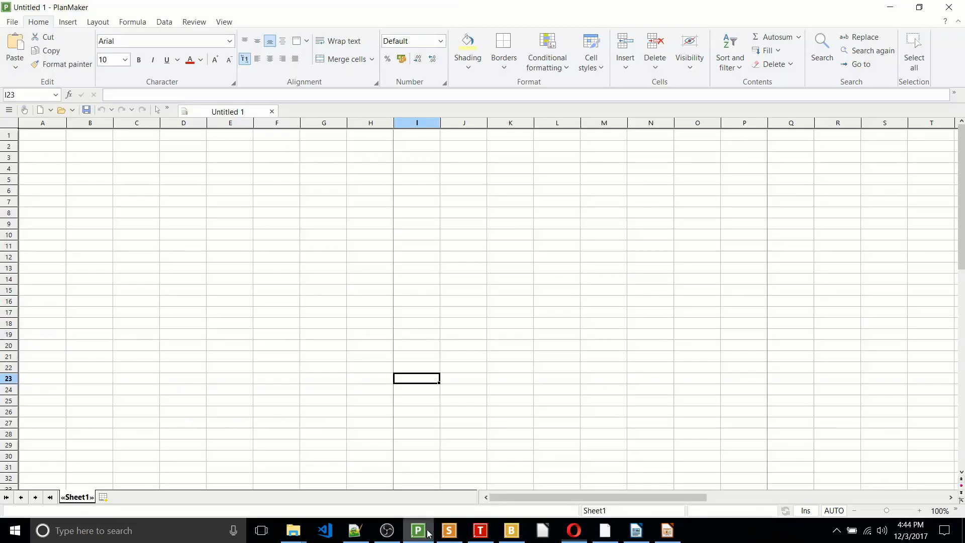
pyautogui.moveTo(407, 366)
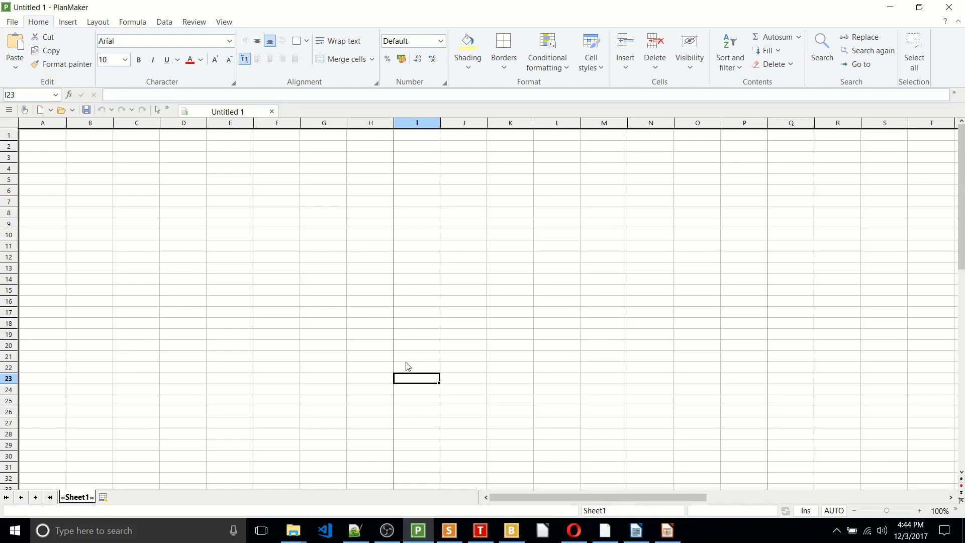
pyautogui.moveTo(407, 368)
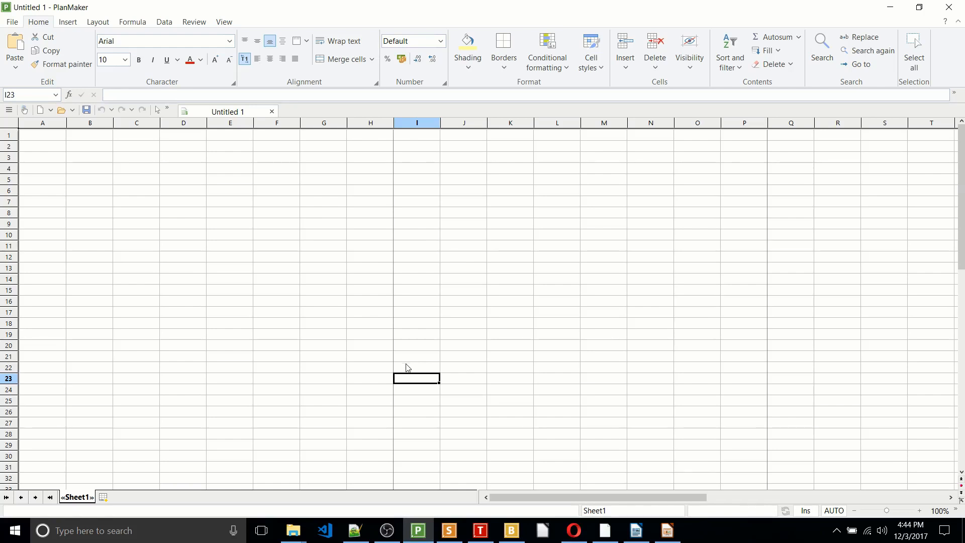
pyautogui.moveTo(73, 49)
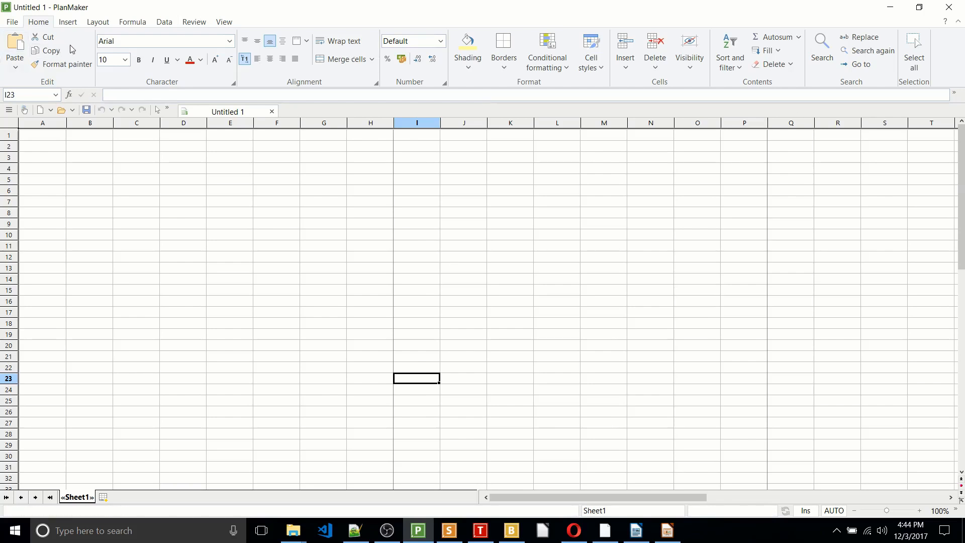
pyautogui.click(449, 530)
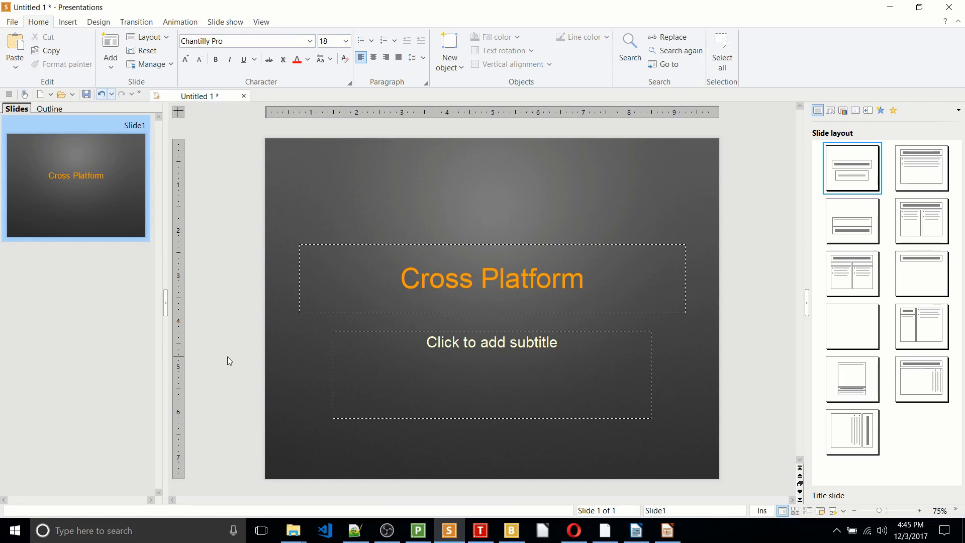
pyautogui.moveTo(3, 177)
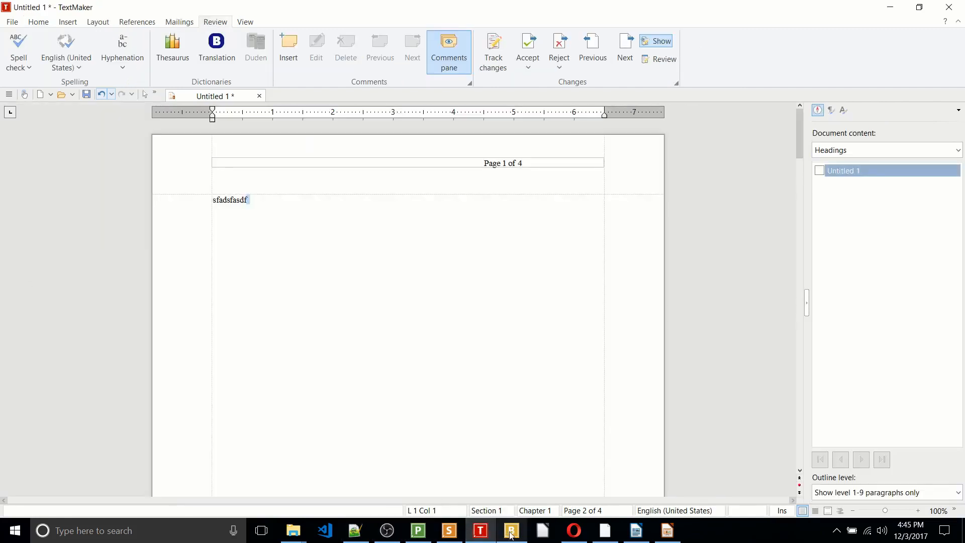
pyautogui.moveTo(511, 533)
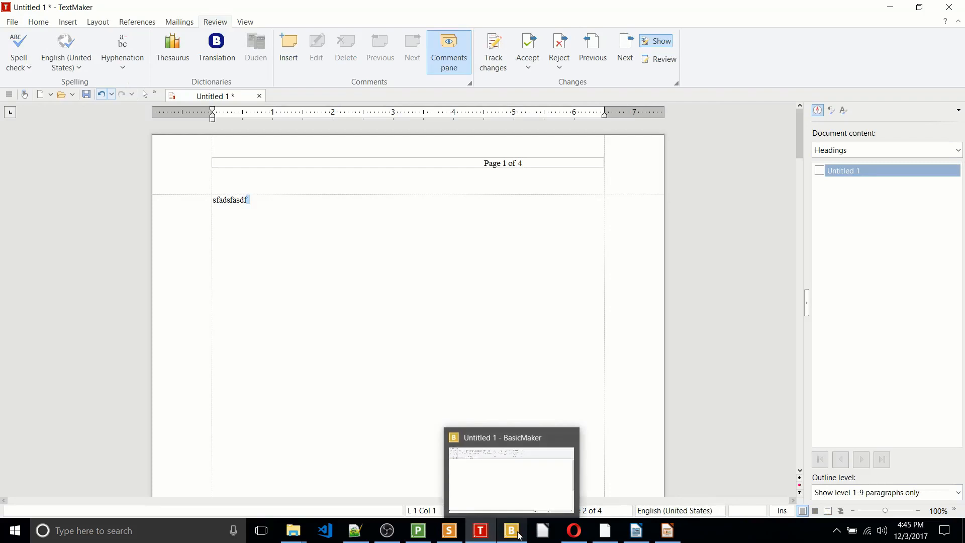
# Switch among Presentations, PlanMaker and Presentations again, ending on the TextMaker document
pyautogui.click(512, 531)
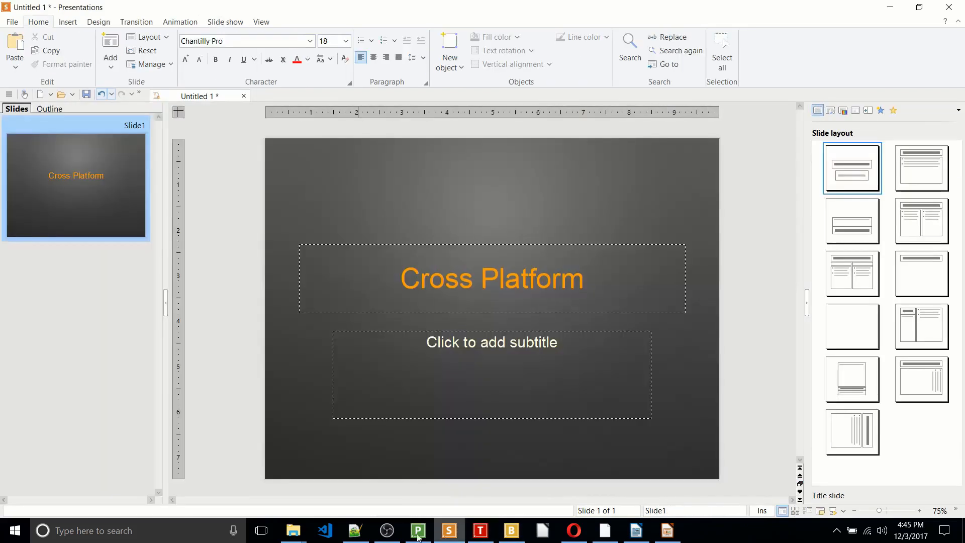
pyautogui.click(418, 530)
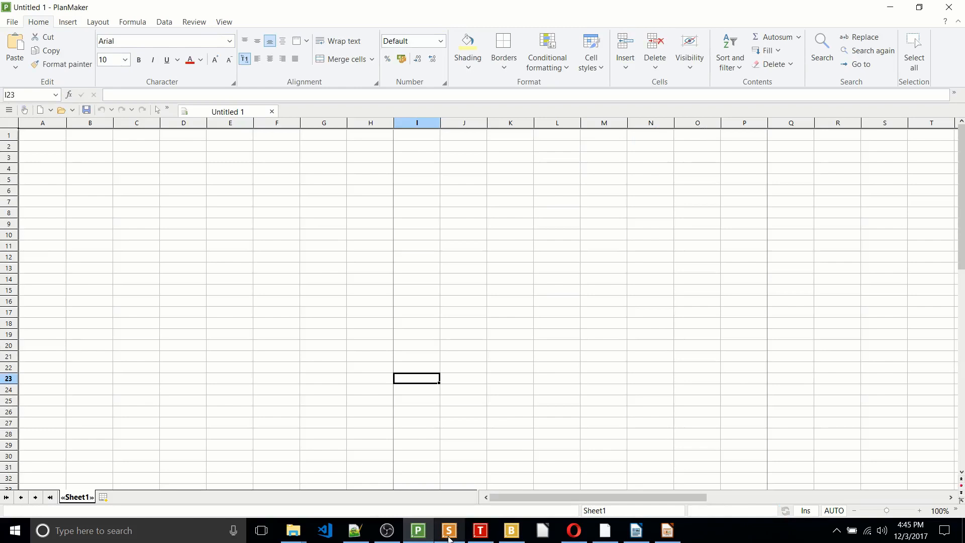
pyautogui.moveTo(449, 530)
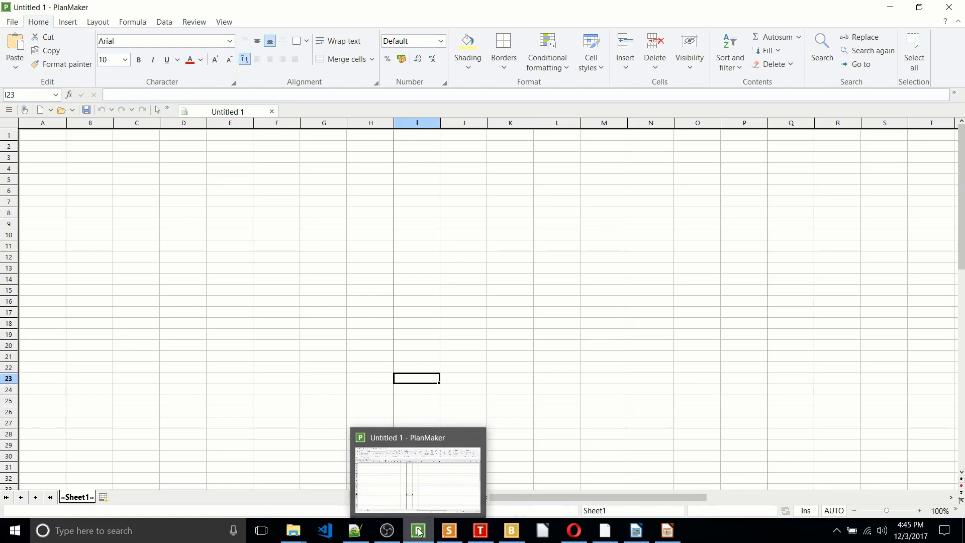
pyautogui.click(449, 531)
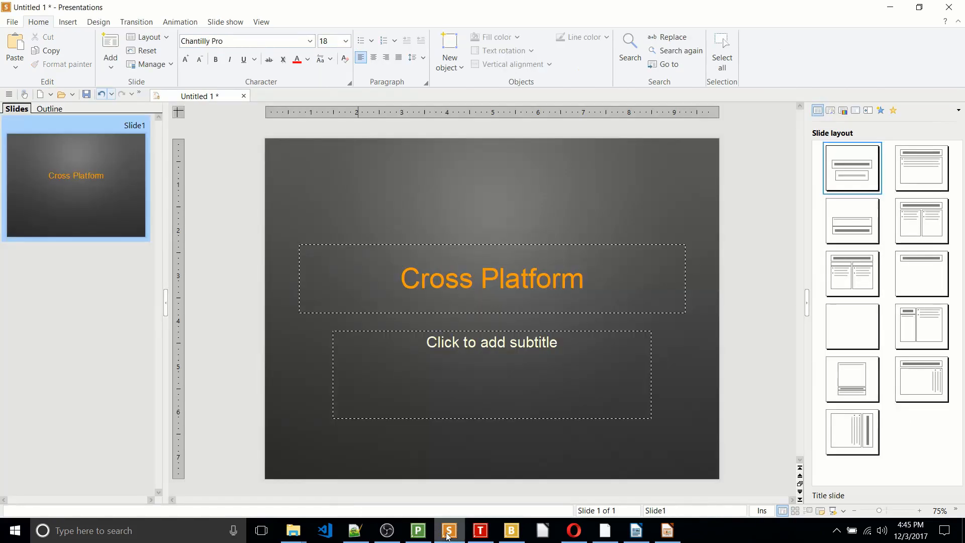
pyautogui.click(480, 530)
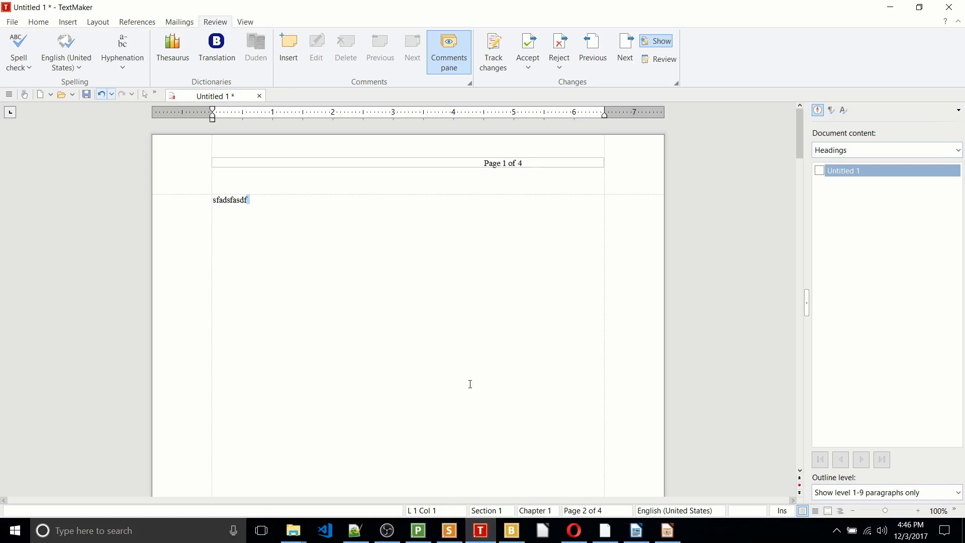
pyautogui.moveTo(606, 528)
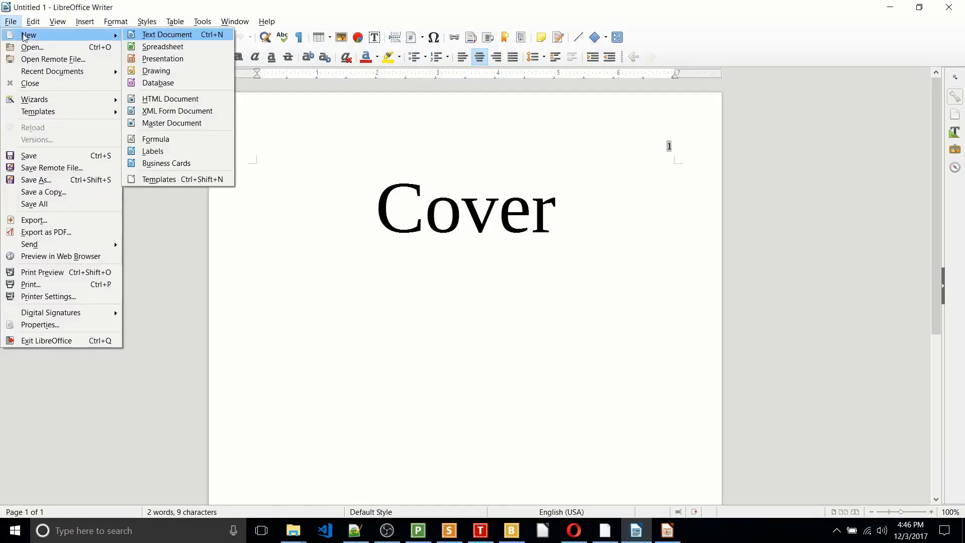
pyautogui.moveTo(176, 43)
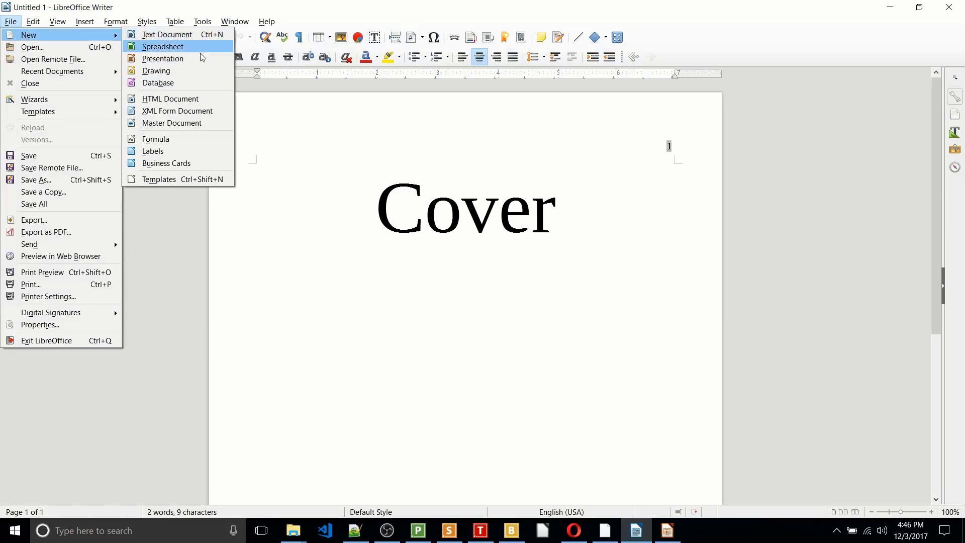
pyautogui.moveTo(156, 71)
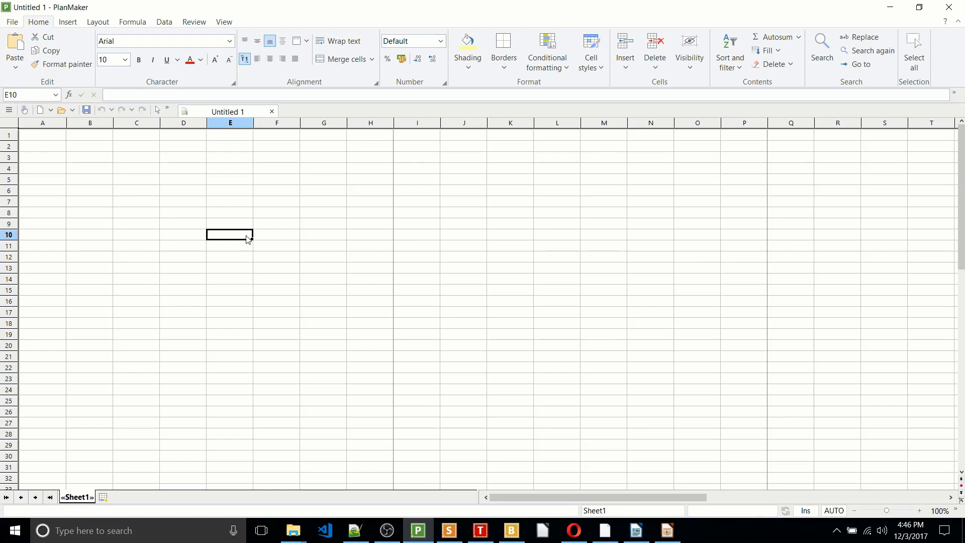
pyautogui.moveTo(388, 337)
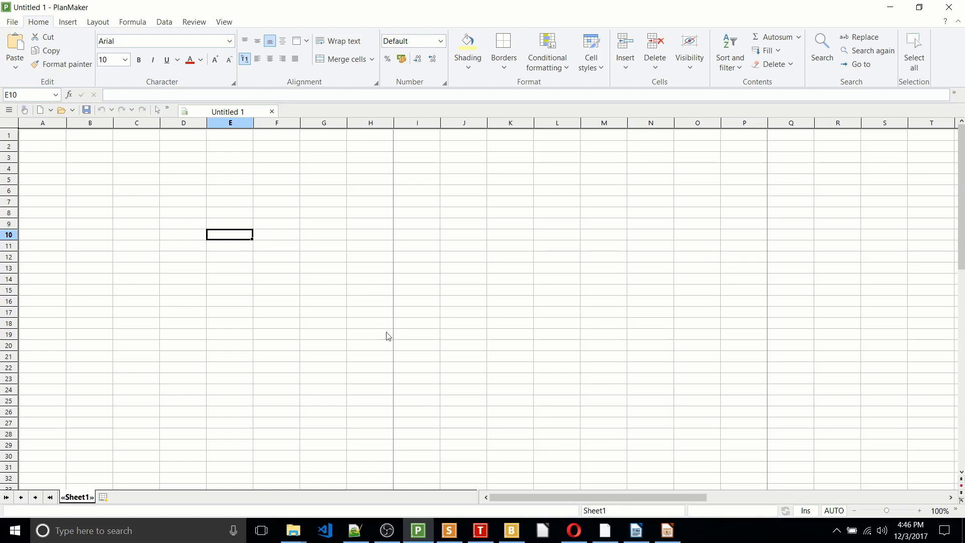
pyautogui.moveTo(479, 293)
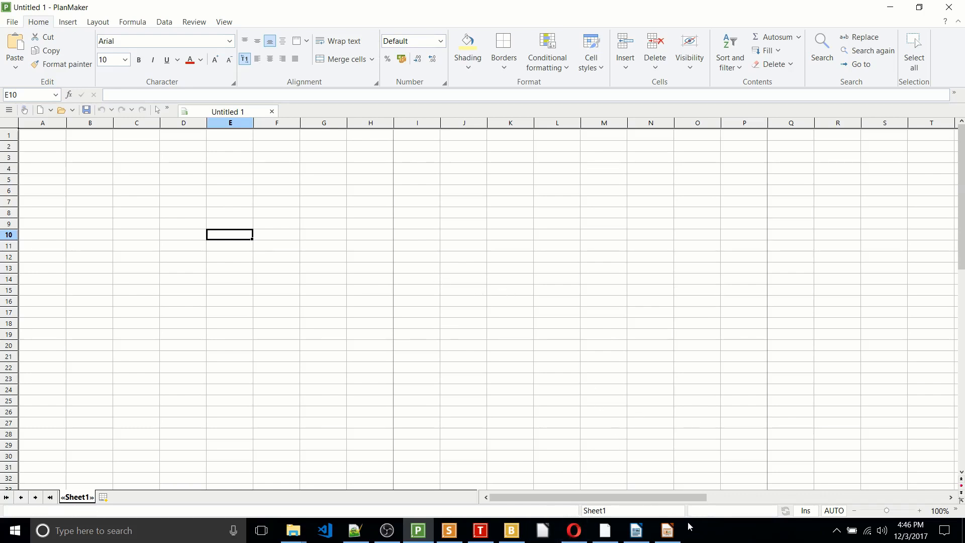
# Leave PlanMaker for the Amazon Office Home and Business 2016 listing in the browser
pyautogui.click(635, 531)
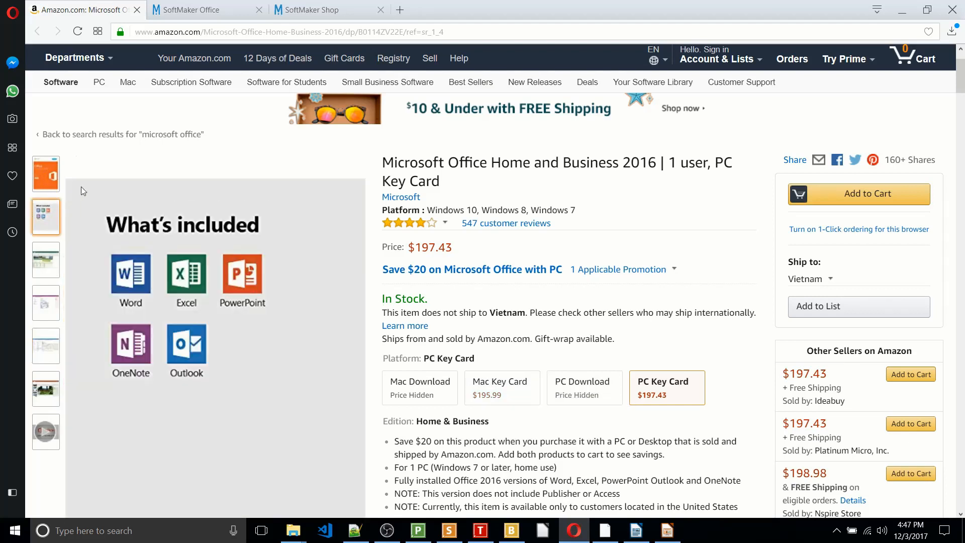
pyautogui.moveTo(158, 169)
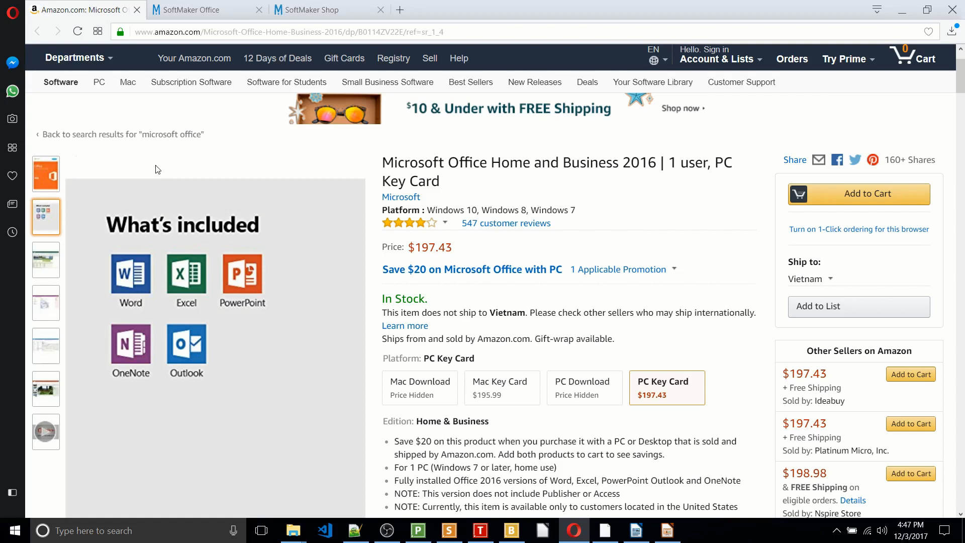
# Show the PowerPoint 'Pacific Northwest Travels' screenshot in the Amazon gallery
pyautogui.click(46, 388)
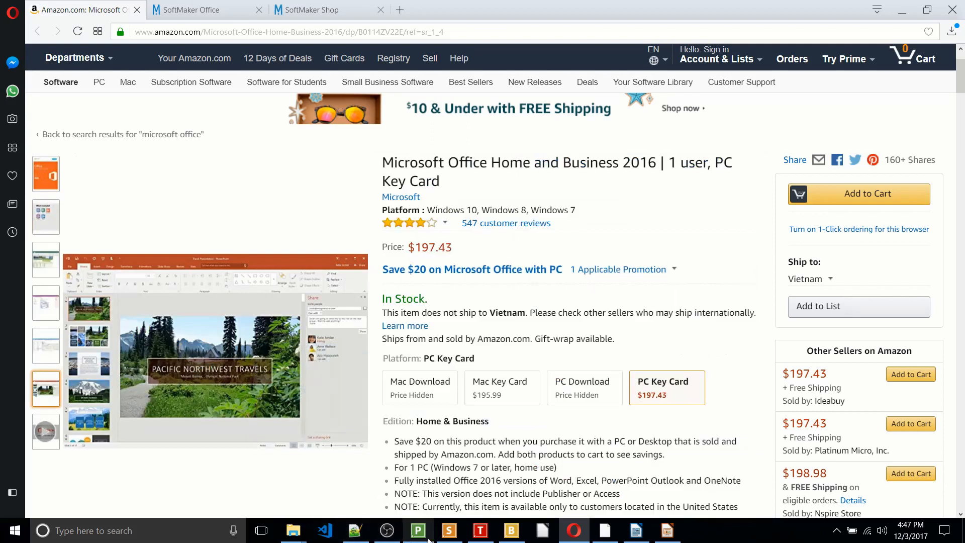
# Bring PlanMaker's blank Untitled 1 spreadsheet in front of the Amazon listing
pyautogui.click(418, 530)
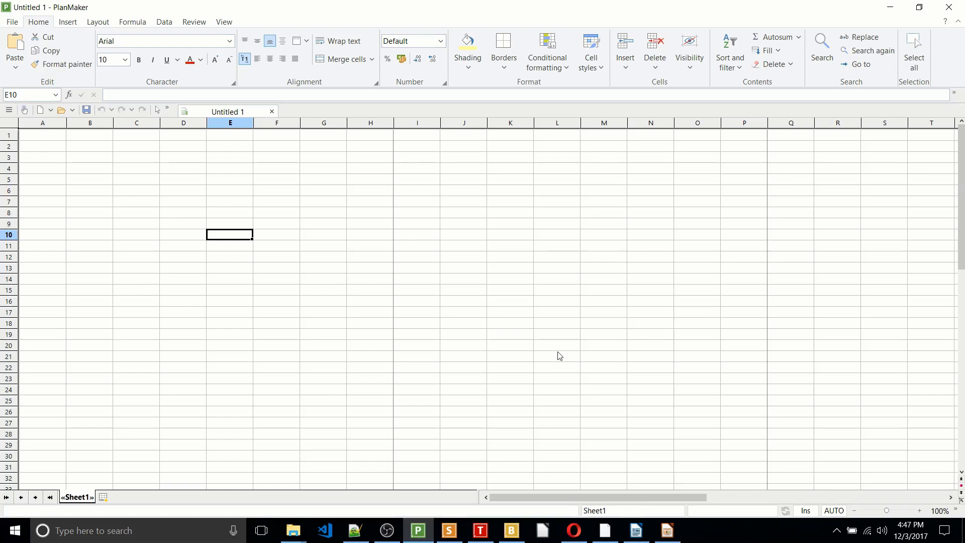
pyautogui.moveTo(558, 356)
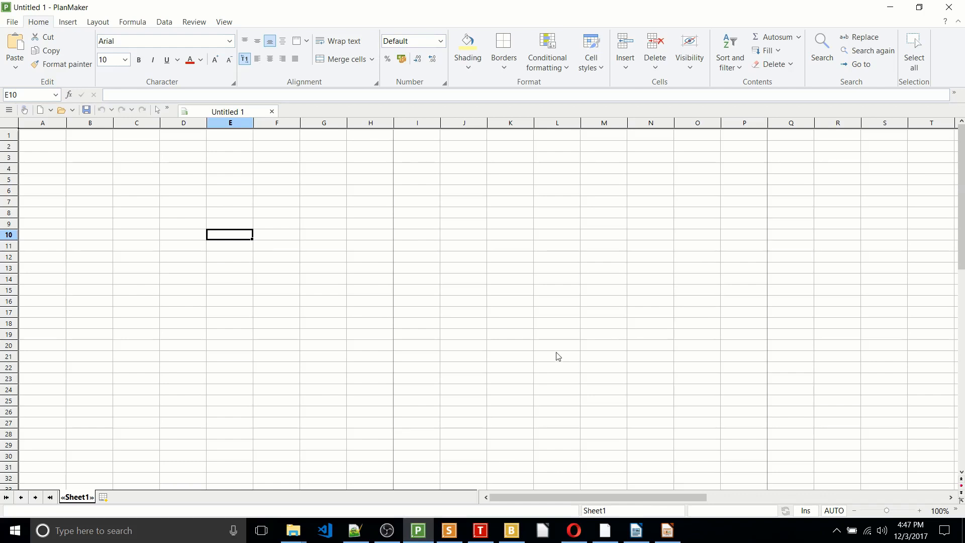